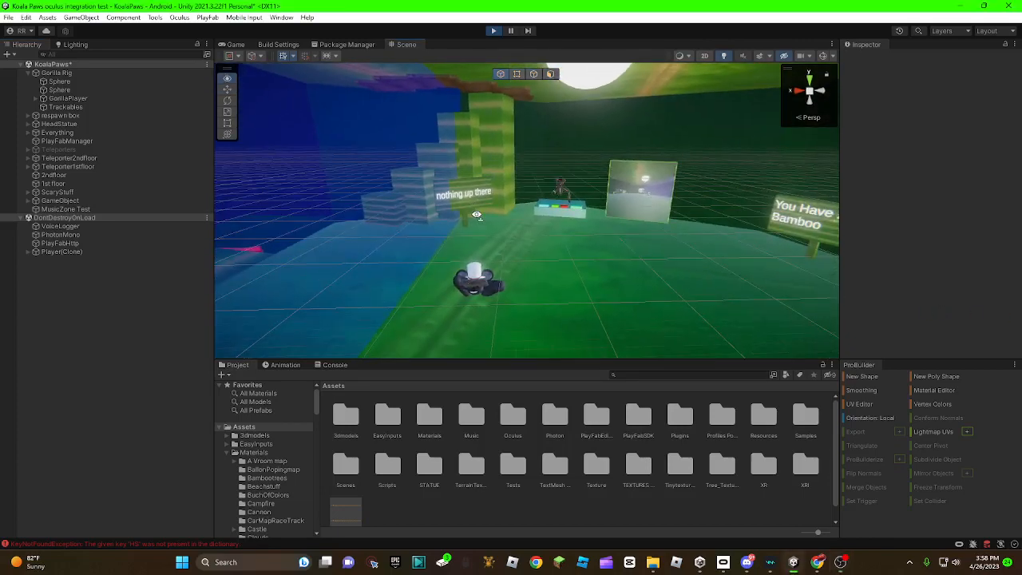
Select GorillaPlayer in the Hierarchy and exit Play mode in the KoalaPaws scene
{"action": "left_click", "coordinate": [66, 98]}
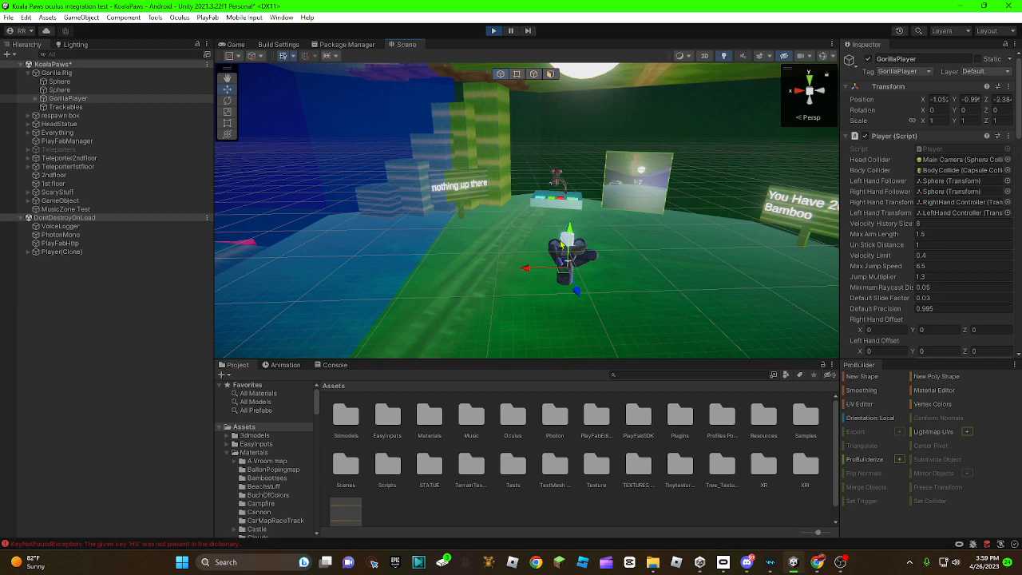
{"action": "mouse_move", "coordinate": [387, 199]}
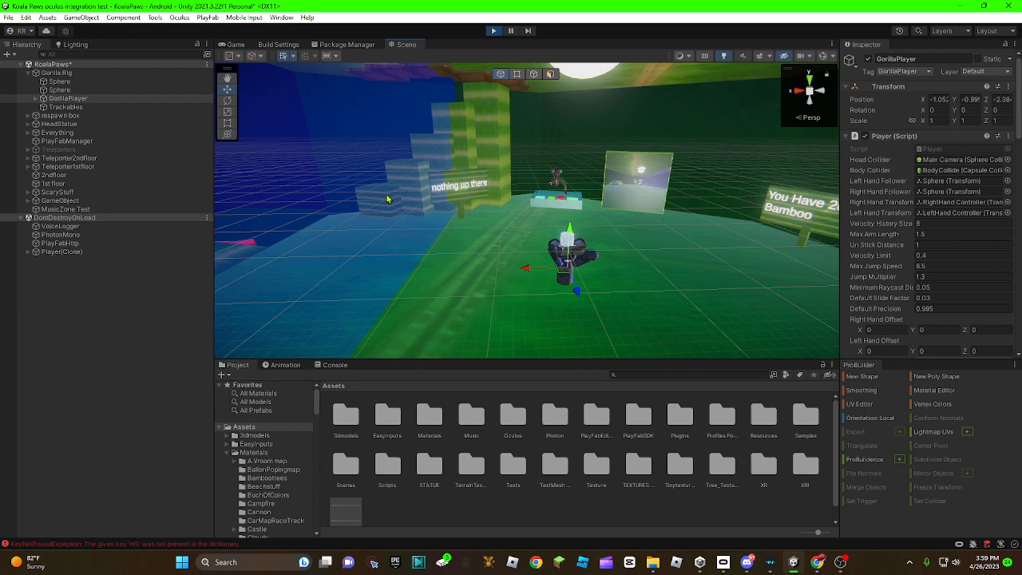
{"action": "mouse_move", "coordinate": [796, 180]}
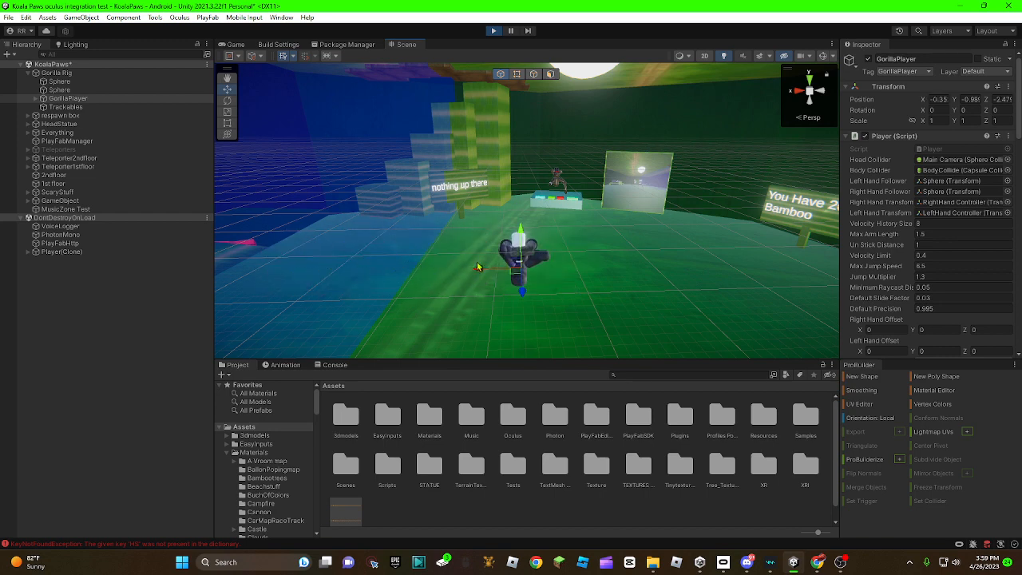
{"action": "left_click", "coordinate": [492, 30]}
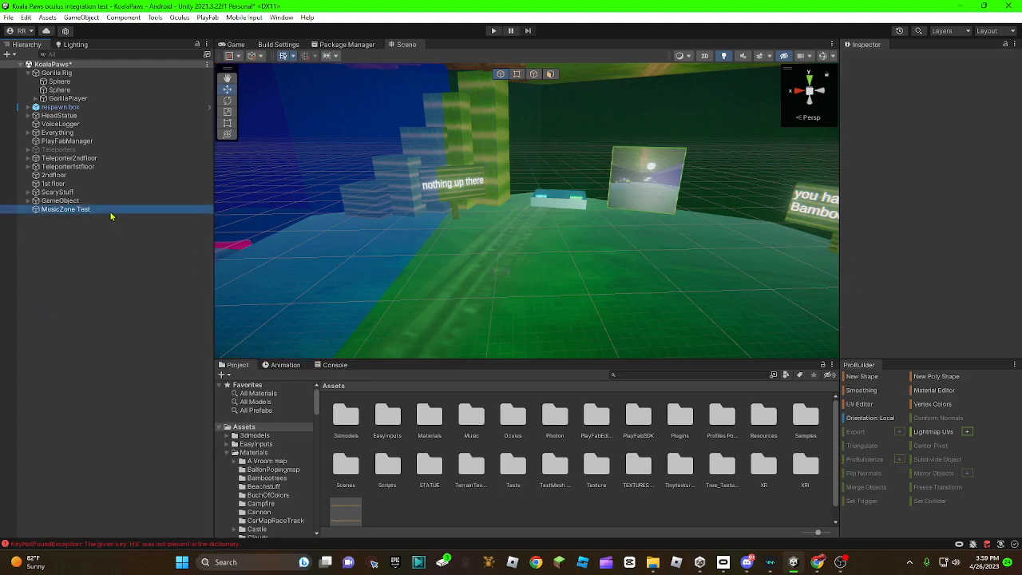
Rename the cube to Musiczone, assign the NonCollidable layer, and tick Is Trigger
{"action": "left_click", "coordinate": [65, 209]}
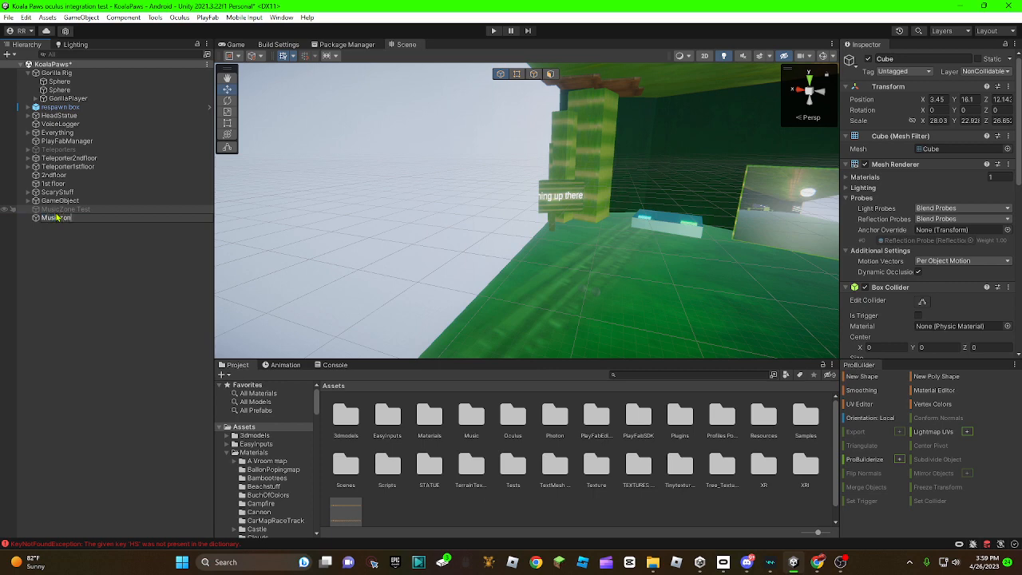
{"action": "left_click", "coordinate": [59, 217]}
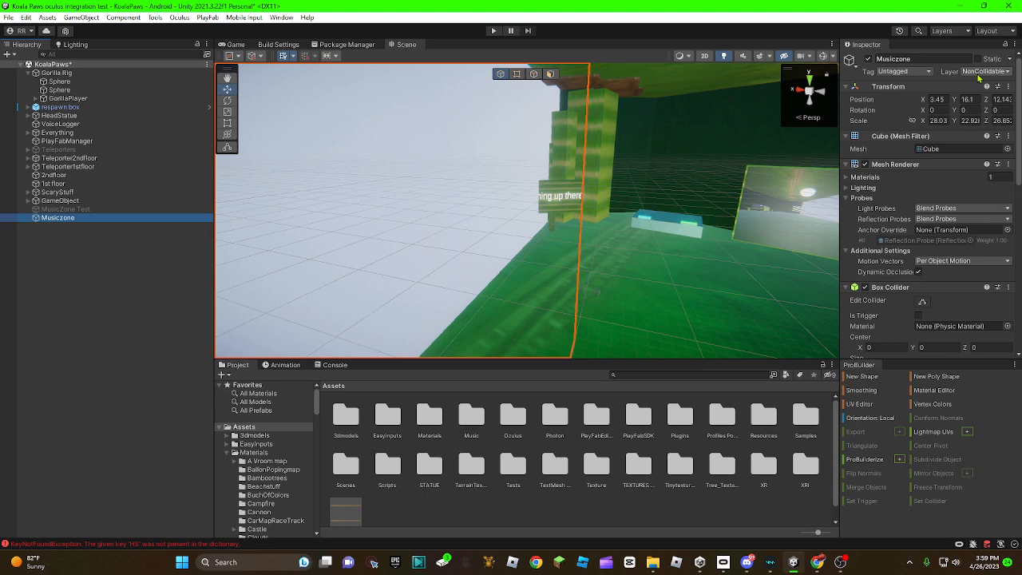
{"action": "left_click", "coordinate": [986, 71]}
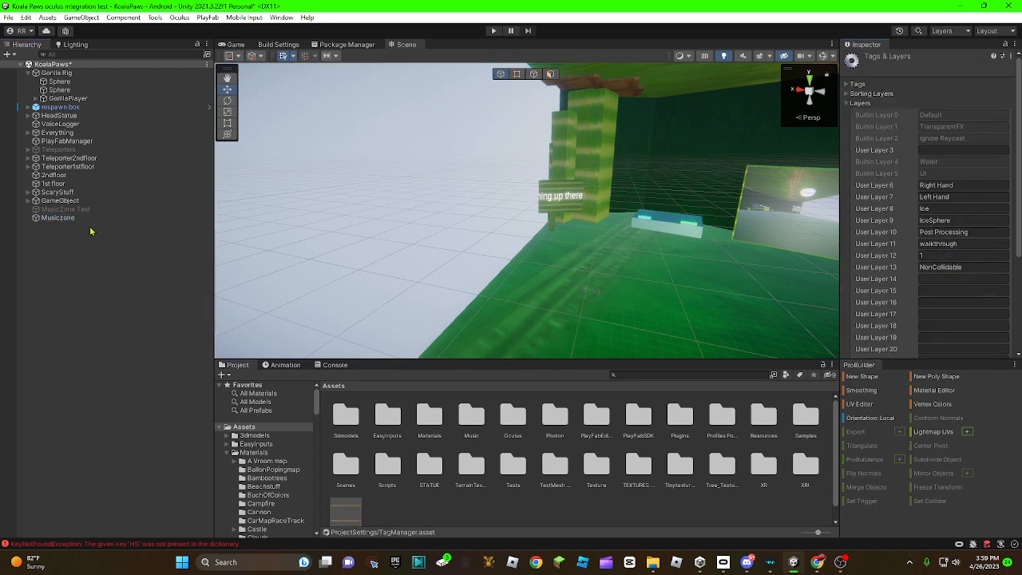
{"action": "left_click", "coordinate": [58, 217]}
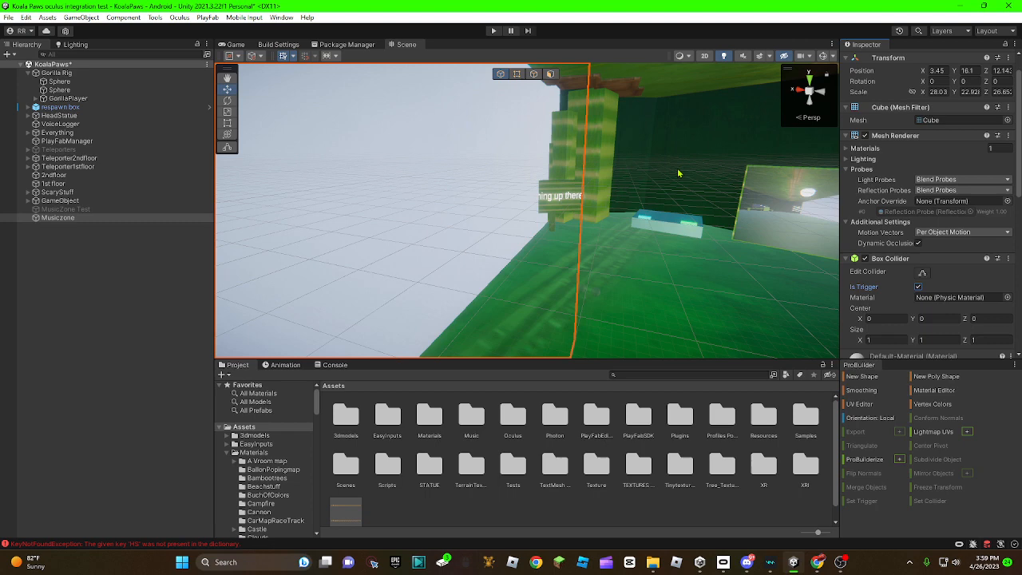
Search the Project for 'glass' and apply the Discoglasses material to Musiczone
{"action": "scroll", "scroll_direction": "down", "scroll_amount": 3}
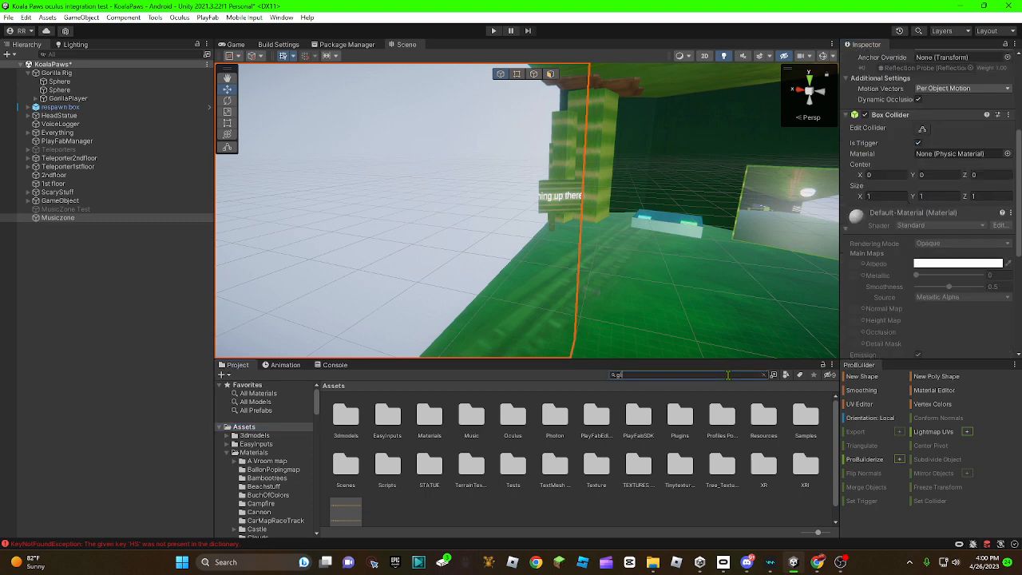
{"action": "type", "text": "glass"}
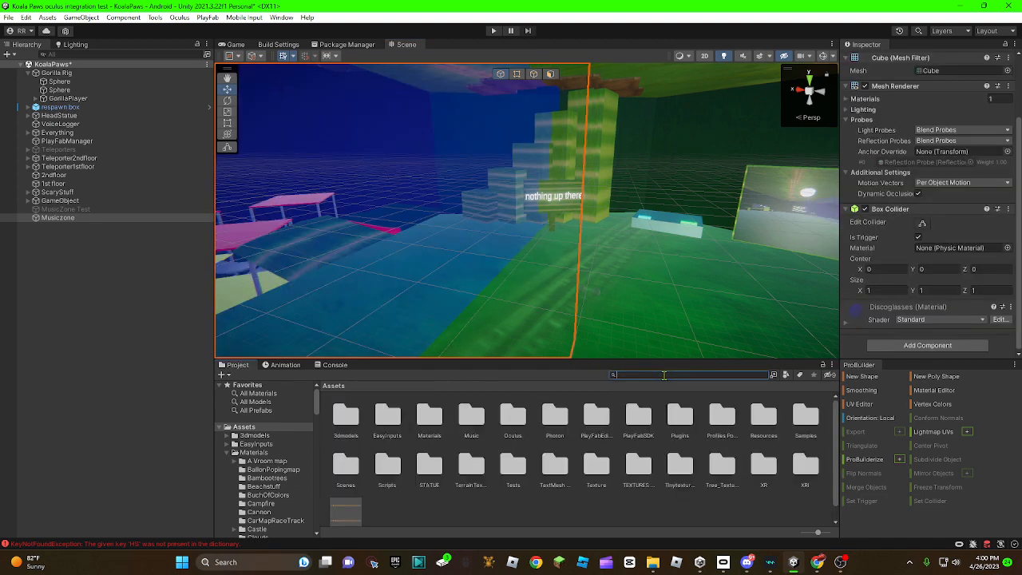
{"action": "mouse_move", "coordinate": [393, 8]}
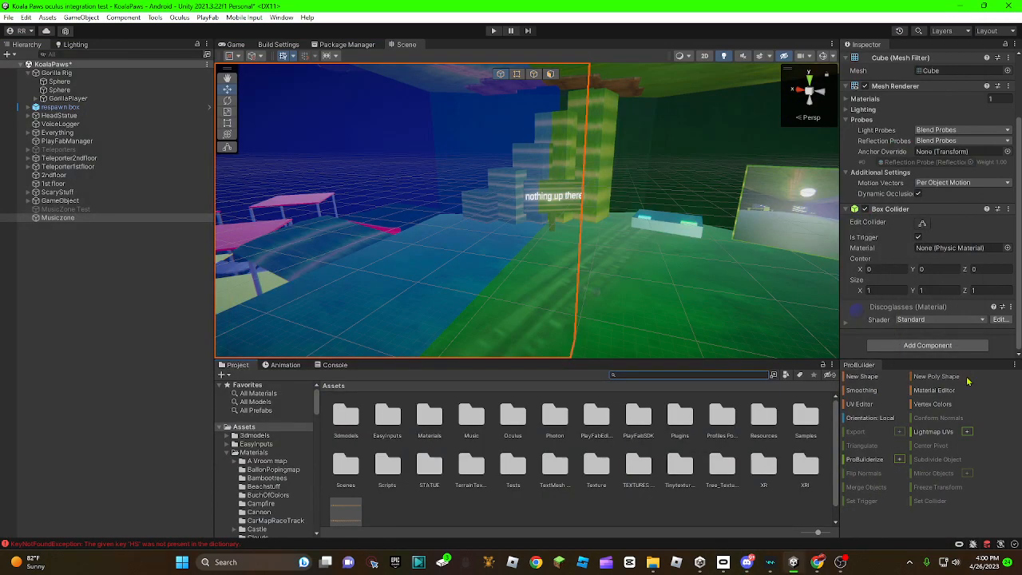
{"action": "mouse_move", "coordinate": [927, 345]}
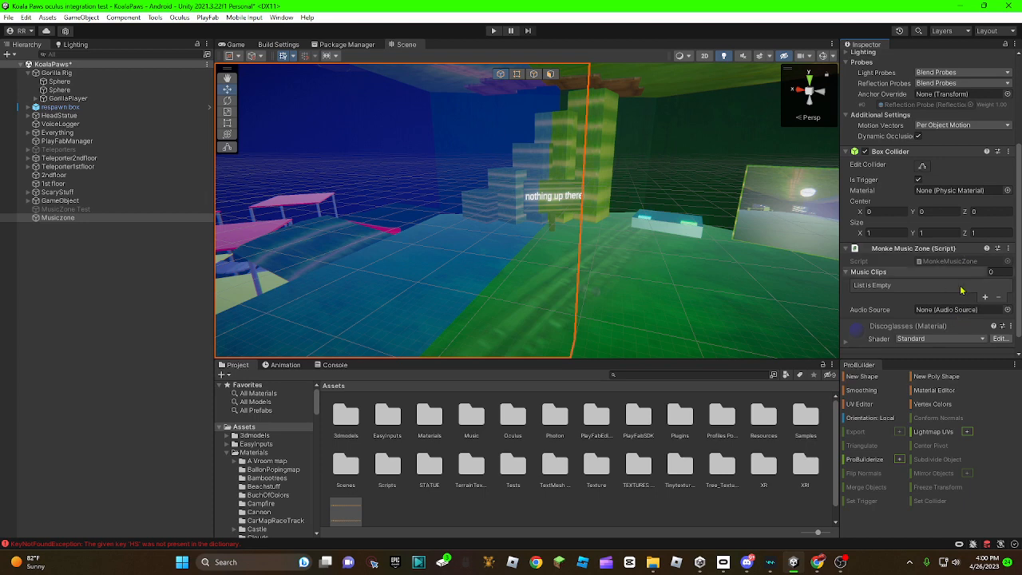
Add an Audio Source to Musiczone and link it to the Monke Music Zone script
{"action": "left_click", "coordinate": [926, 345]}
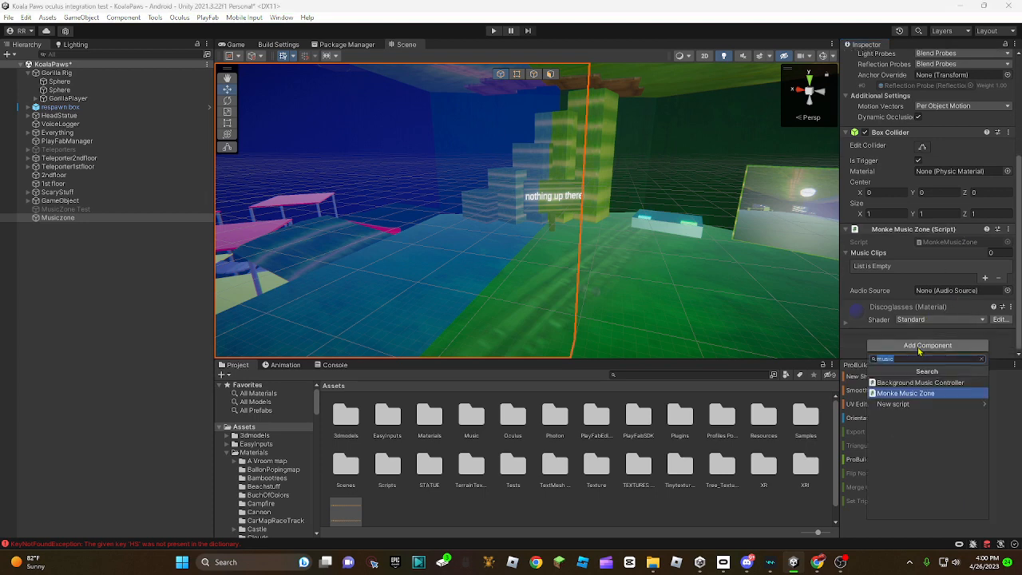
{"action": "type", "text": "audios"}
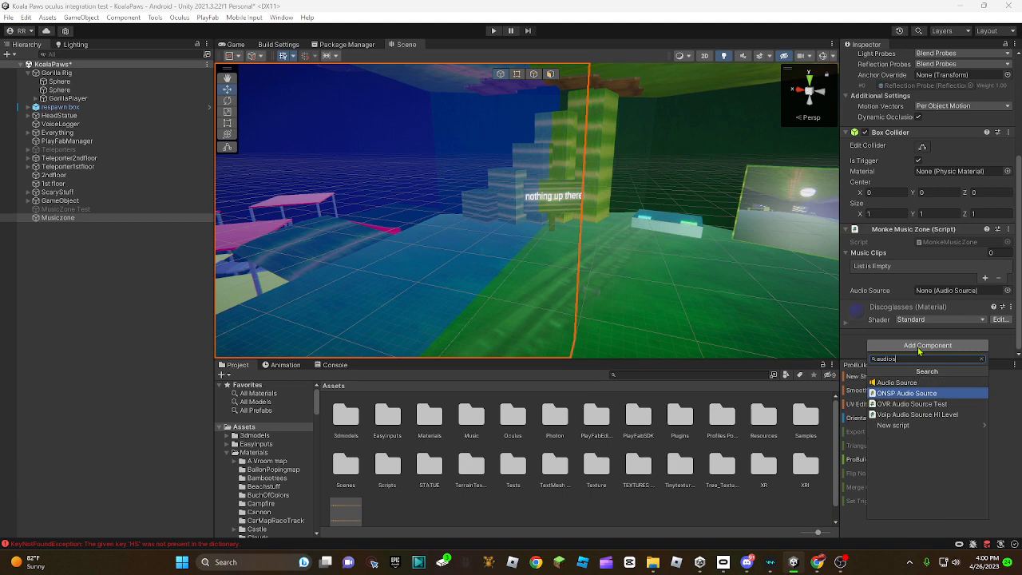
{"action": "left_click", "coordinate": [896, 393]}
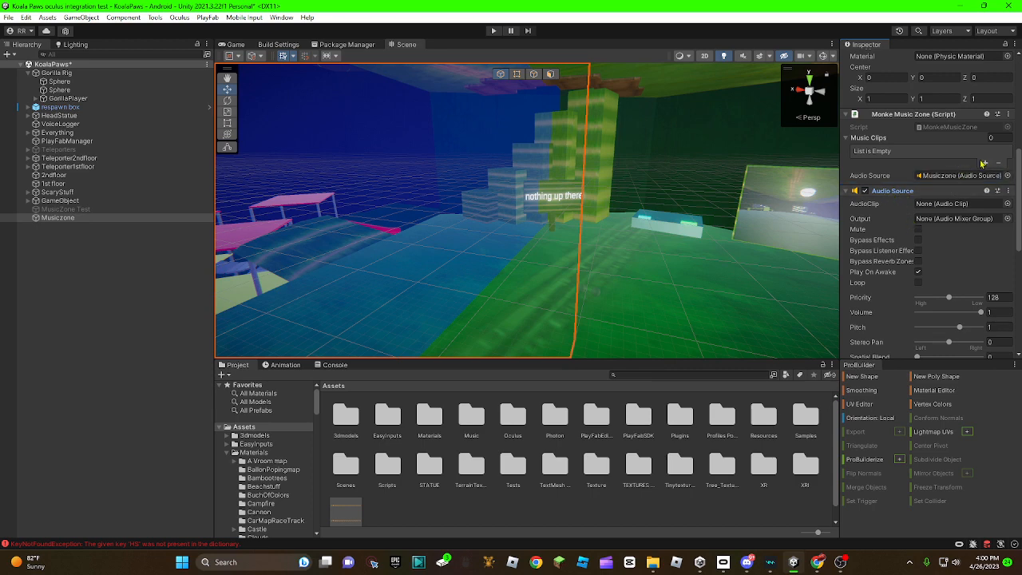
Add KoalaMainMusic to Music Clips and lower the Audio Source volume to about 0.3
{"action": "left_click", "coordinate": [985, 161]}
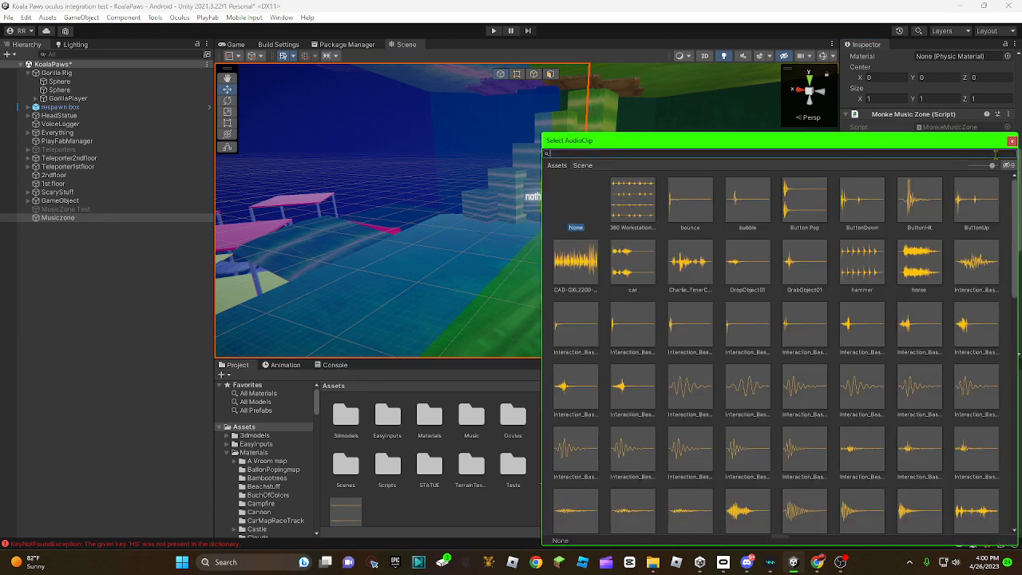
{"action": "type", "text": "koala"}
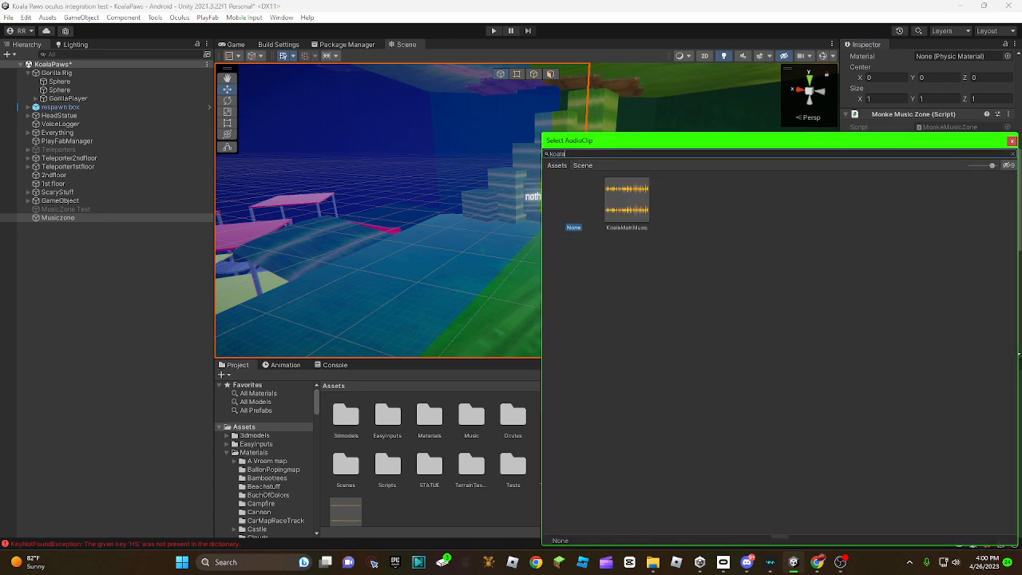
{"action": "double_click", "coordinate": [626, 201]}
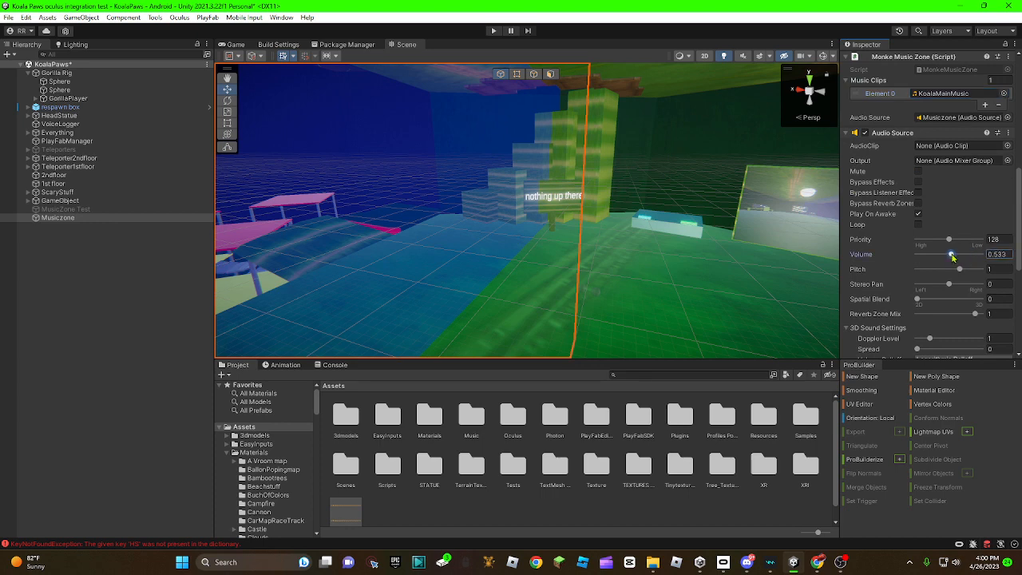
{"action": "left_click_drag", "start_coordinate": [958, 254], "coordinate": [938, 254]}
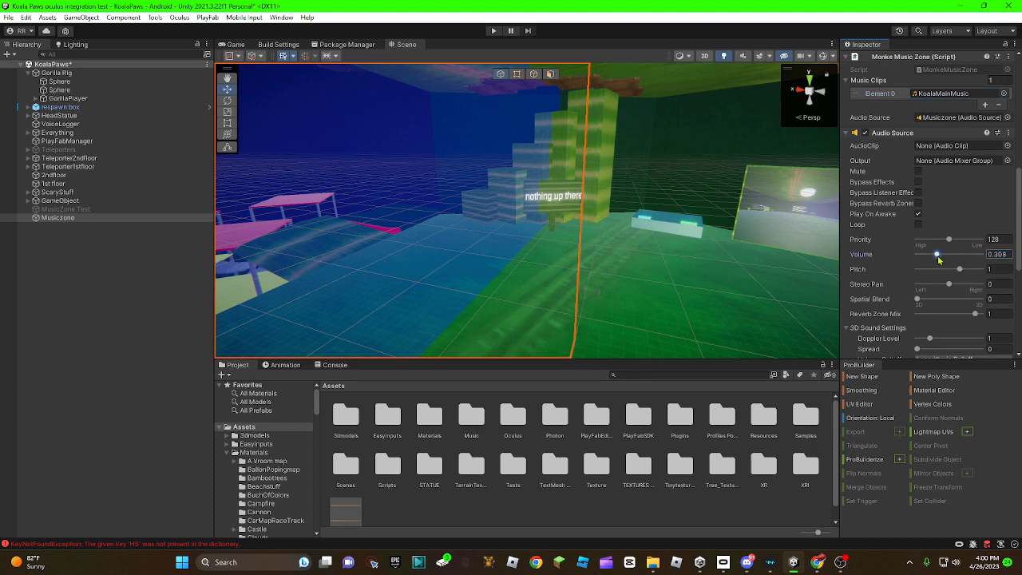
{"action": "left_click_drag", "start_coordinate": [938, 254], "coordinate": [954, 254]}
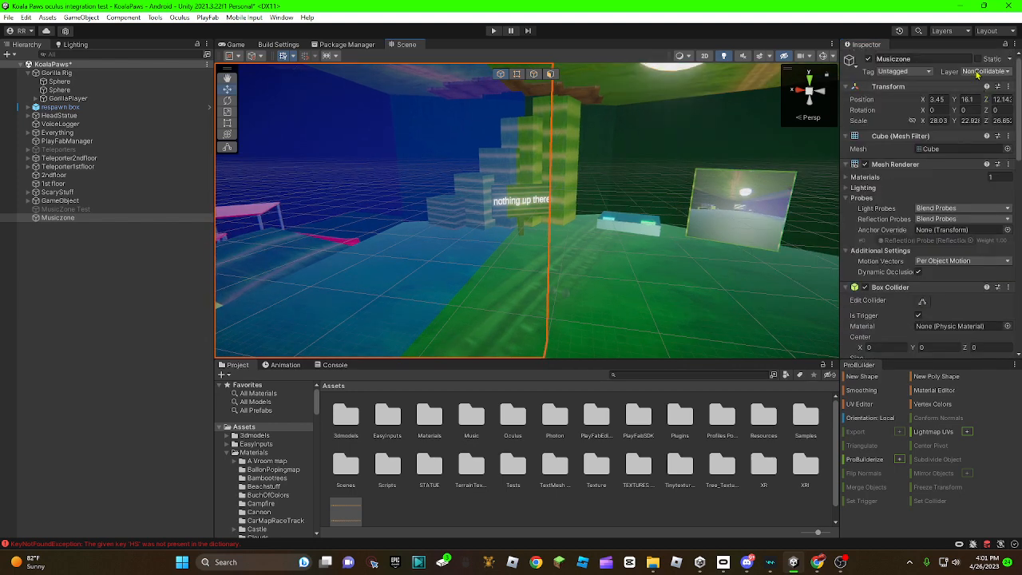
Enter Play mode and select GorillaPlayer in the Hierarchy to test the music zone
{"action": "scroll", "scroll_direction": "down", "scroll_amount": 3}
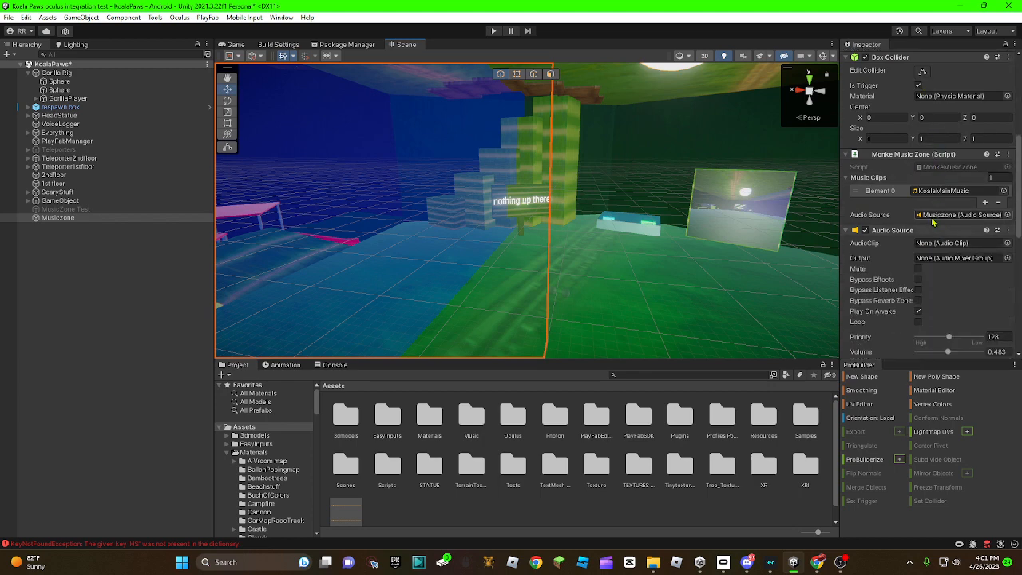
{"action": "mouse_move", "coordinate": [540, 103]}
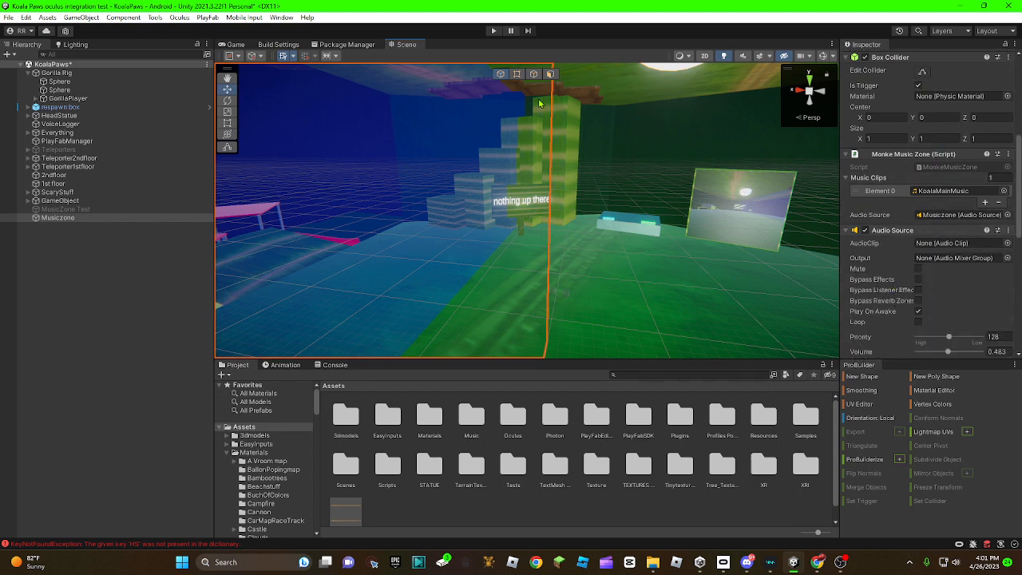
{"action": "left_click", "coordinate": [490, 29]}
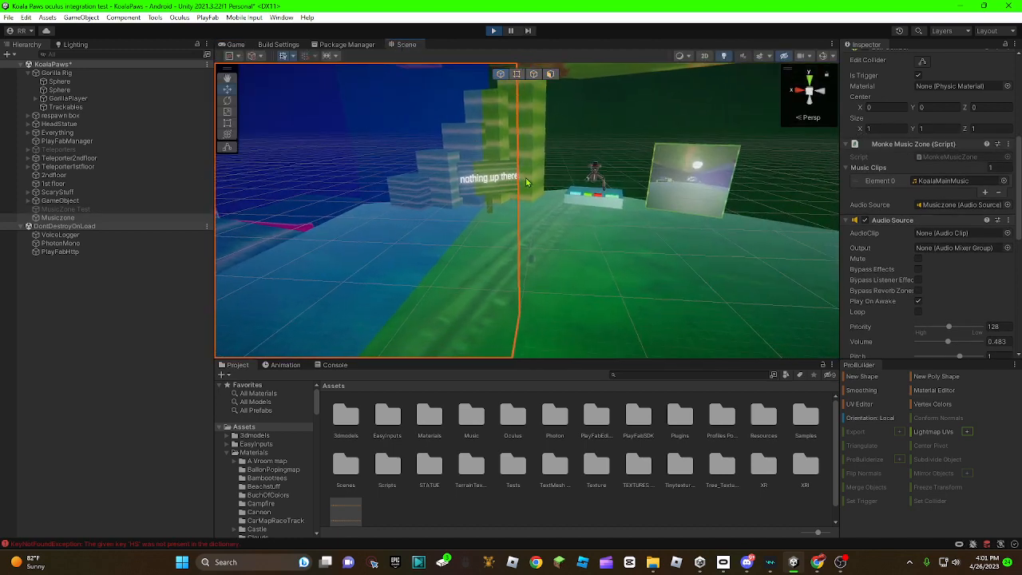
{"action": "left_click", "coordinate": [68, 97]}
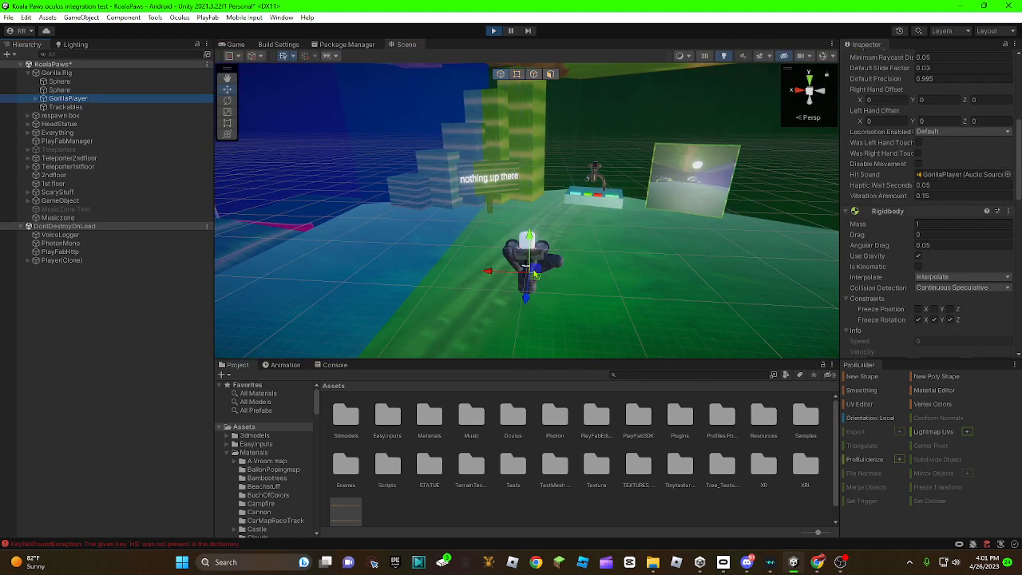